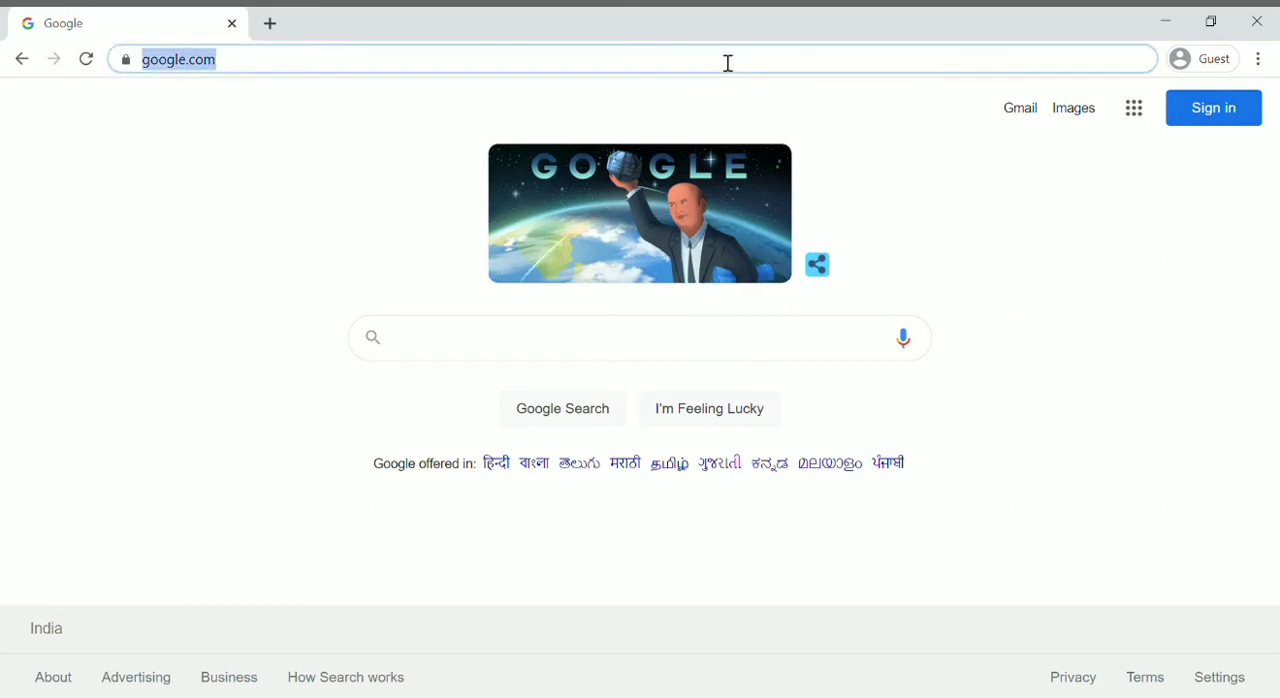
Search 'whatsapp download' in Chrome and open WhatsApp's official download page for Windows
text(whatsapp dow)
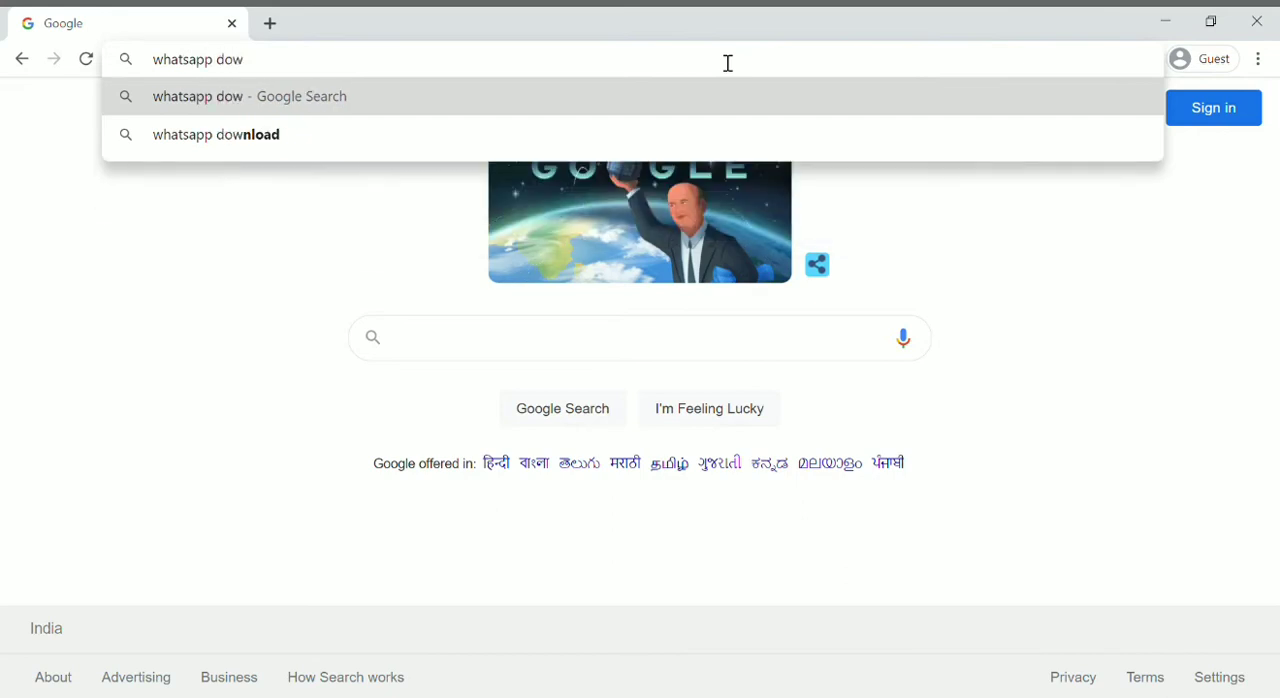
click(215, 134)
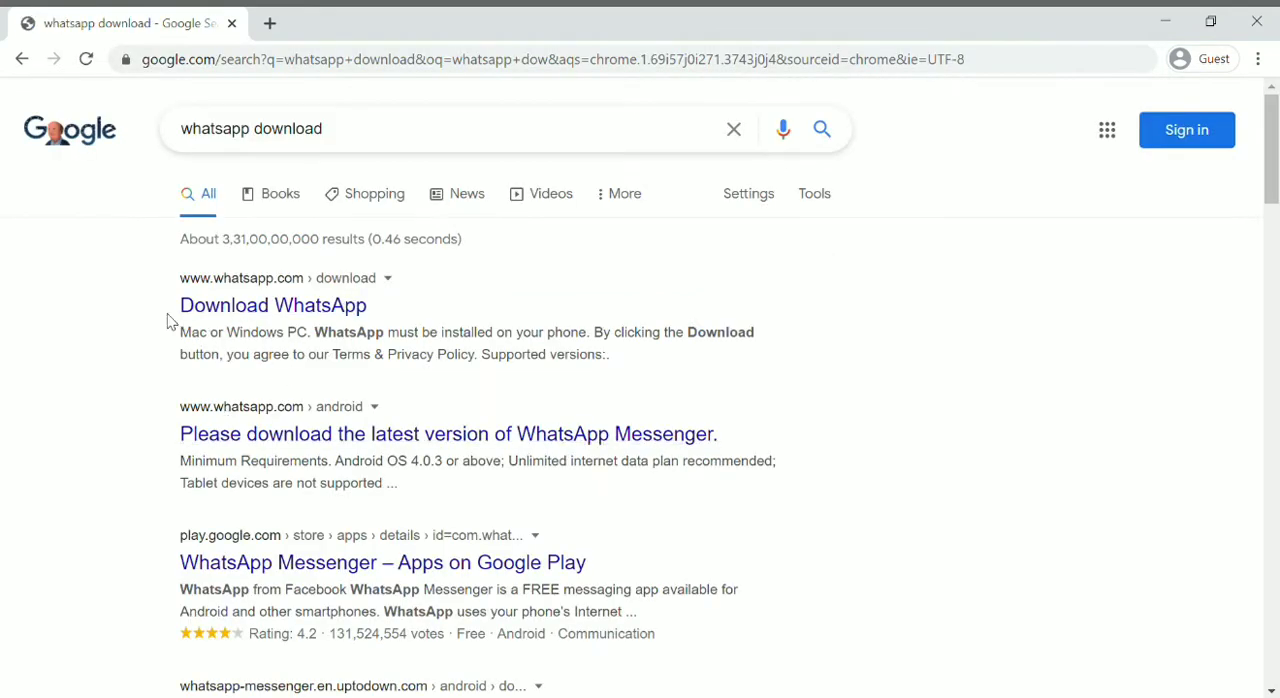
click(273, 305)
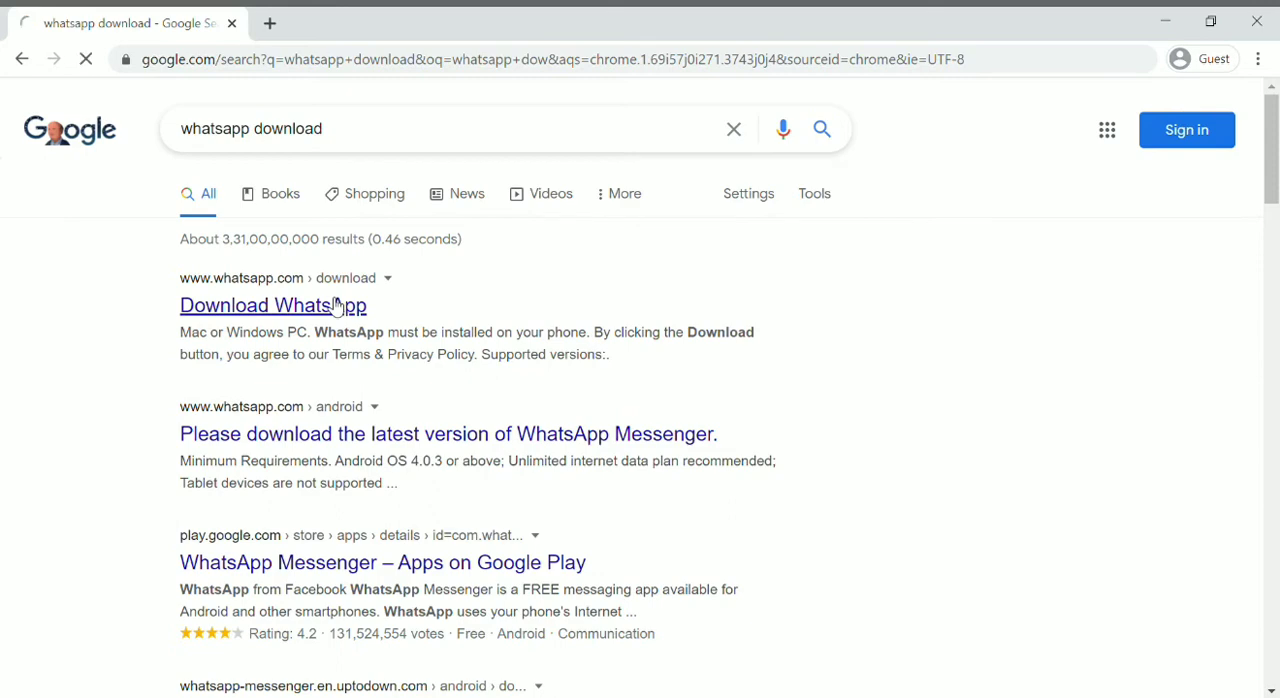
click(273, 305)
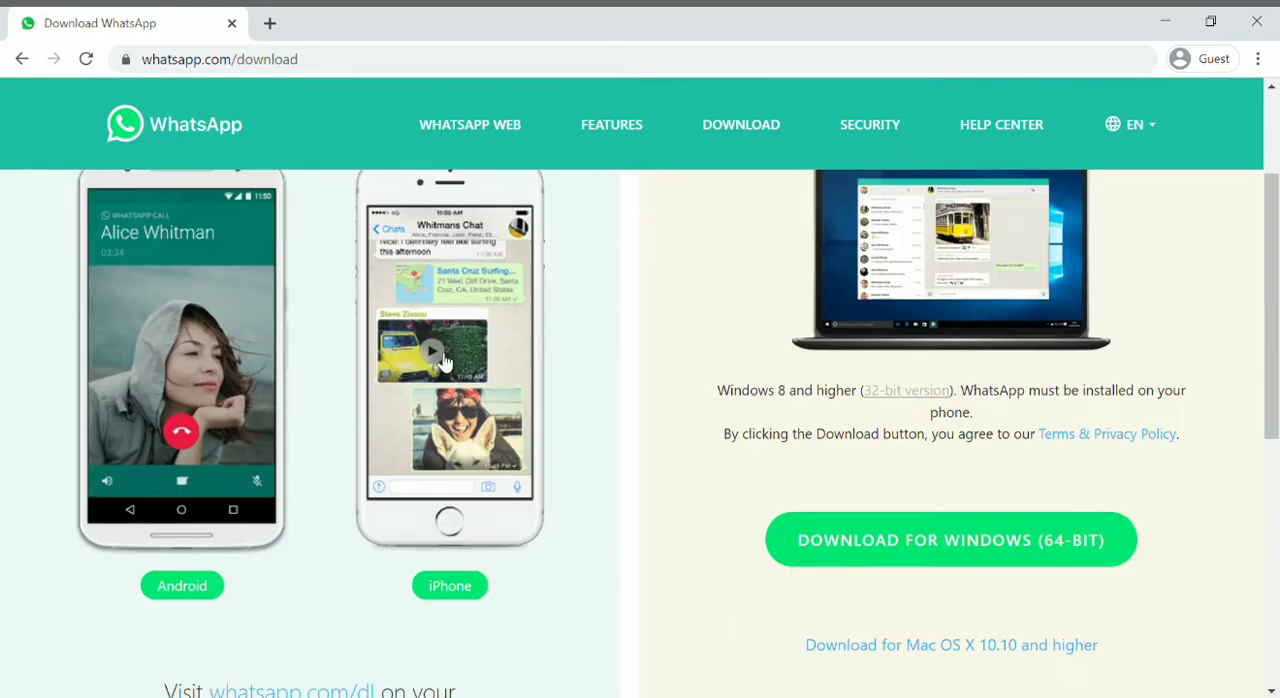
scroll(up, 3)
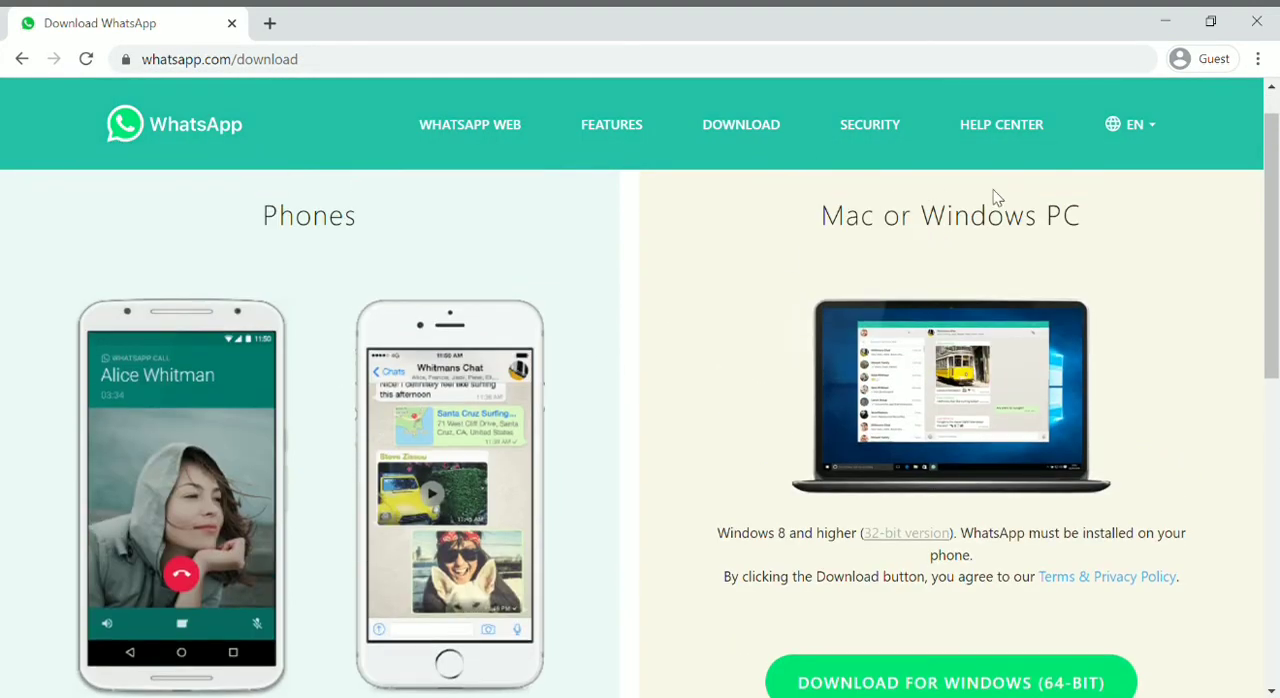
mouse_move(925, 226)
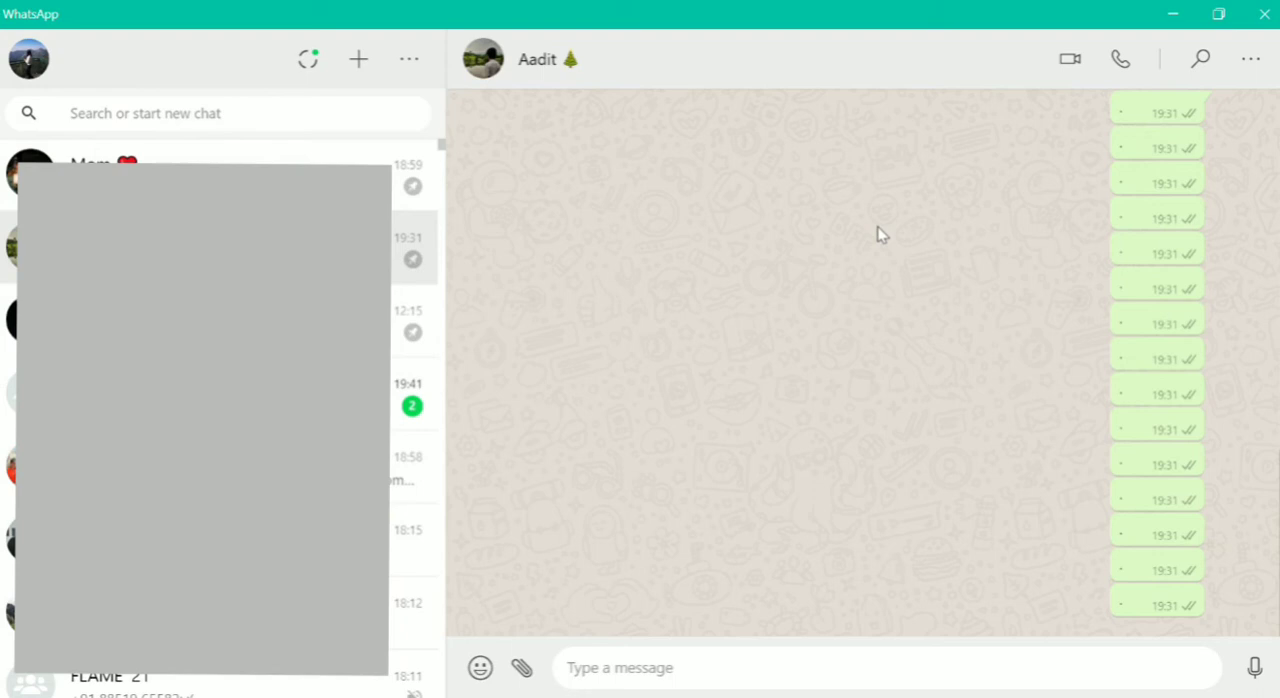
mouse_move(830, 240)
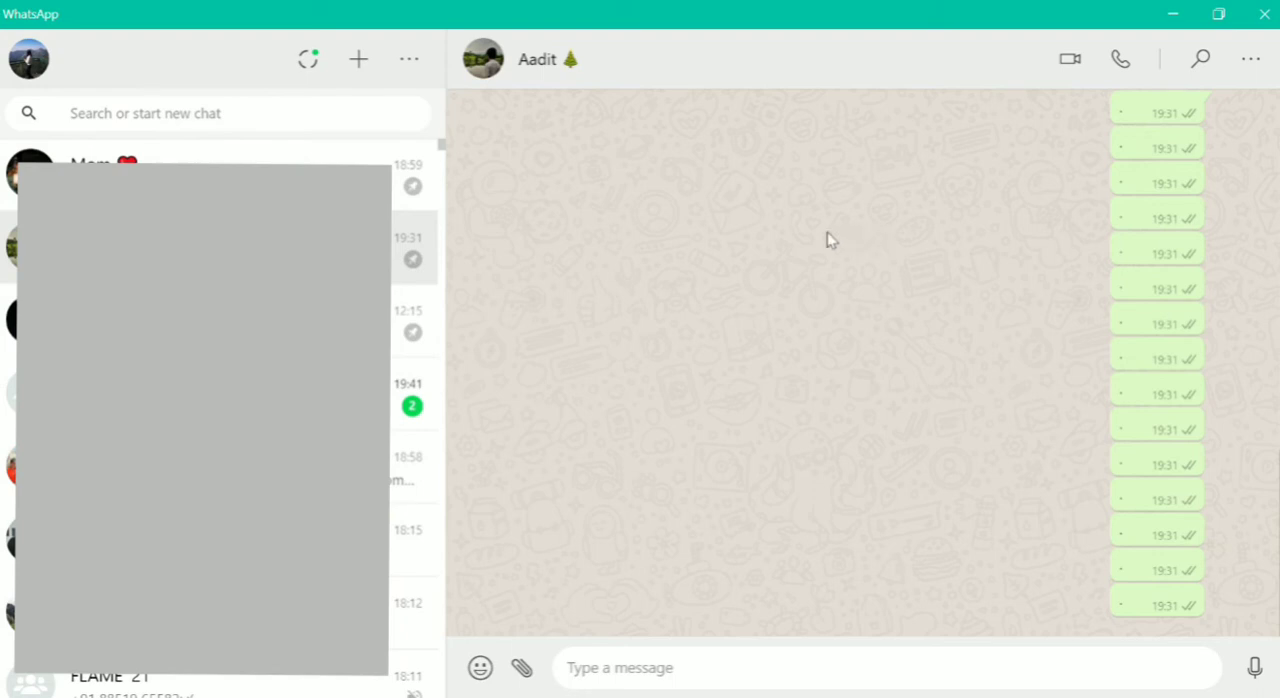
mouse_move(660, 230)
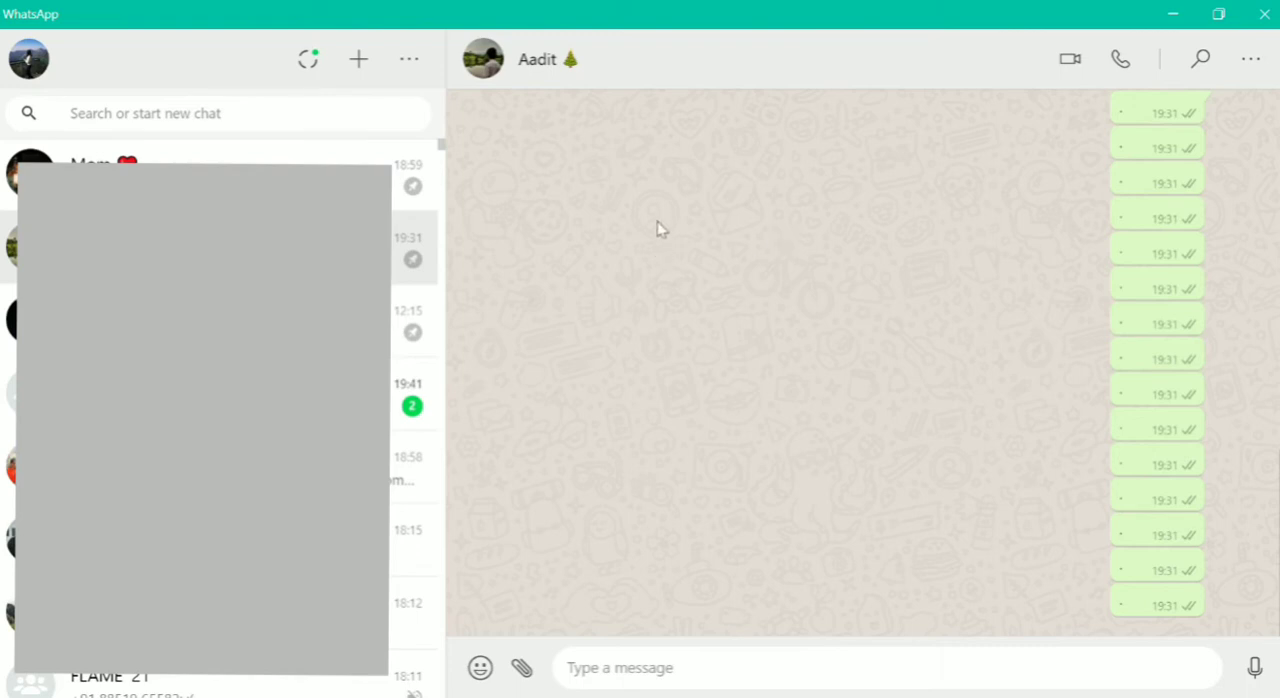
mouse_move(1098, 98)
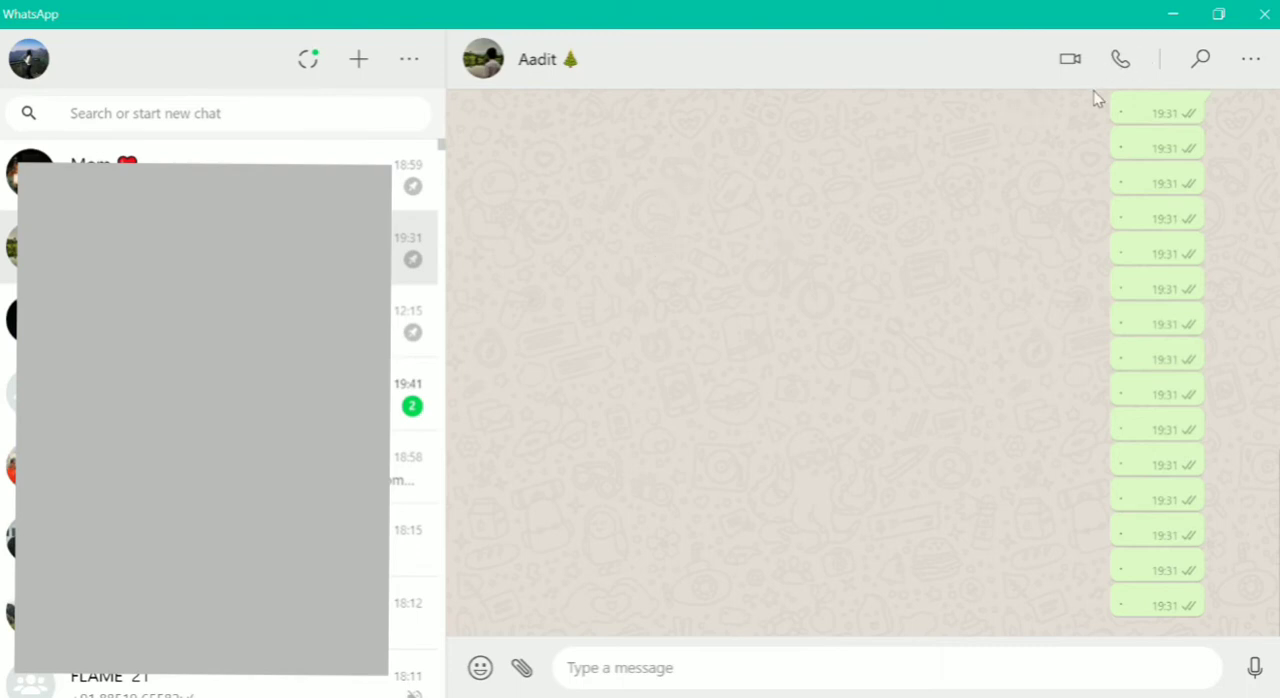
mouse_move(1072, 70)
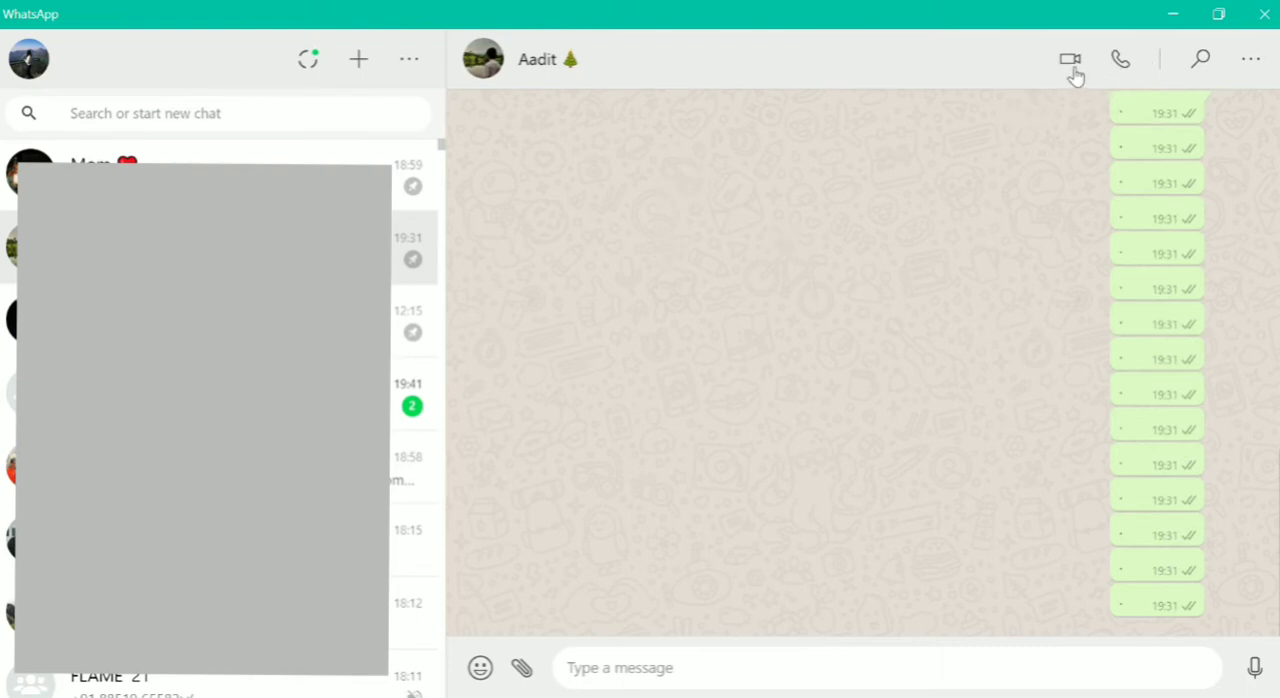
mouse_move(1130, 60)
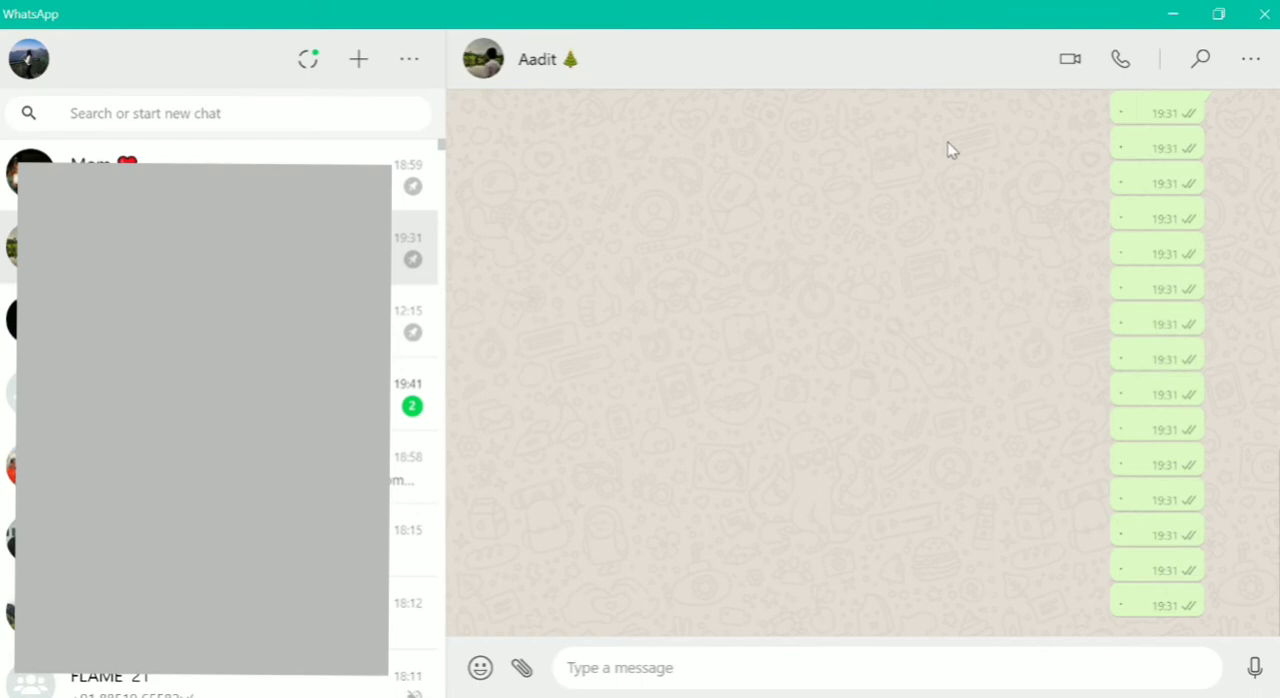
mouse_move(850, 132)
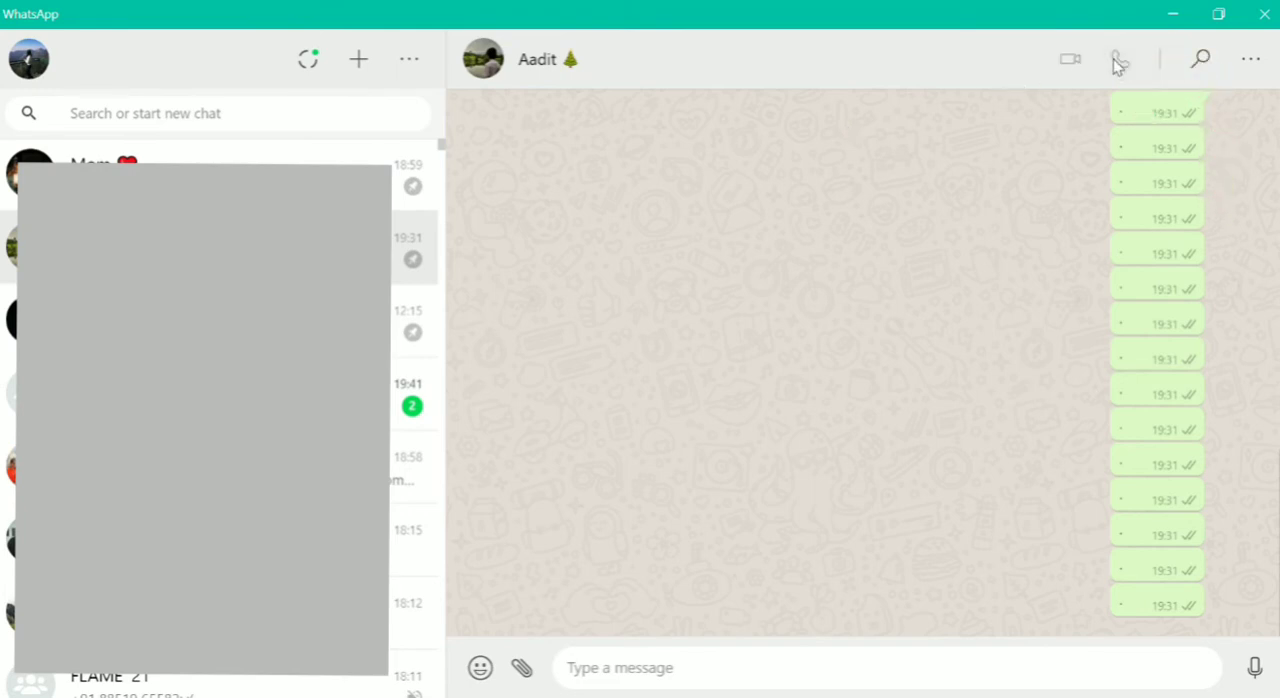
mouse_move(1232, 75)
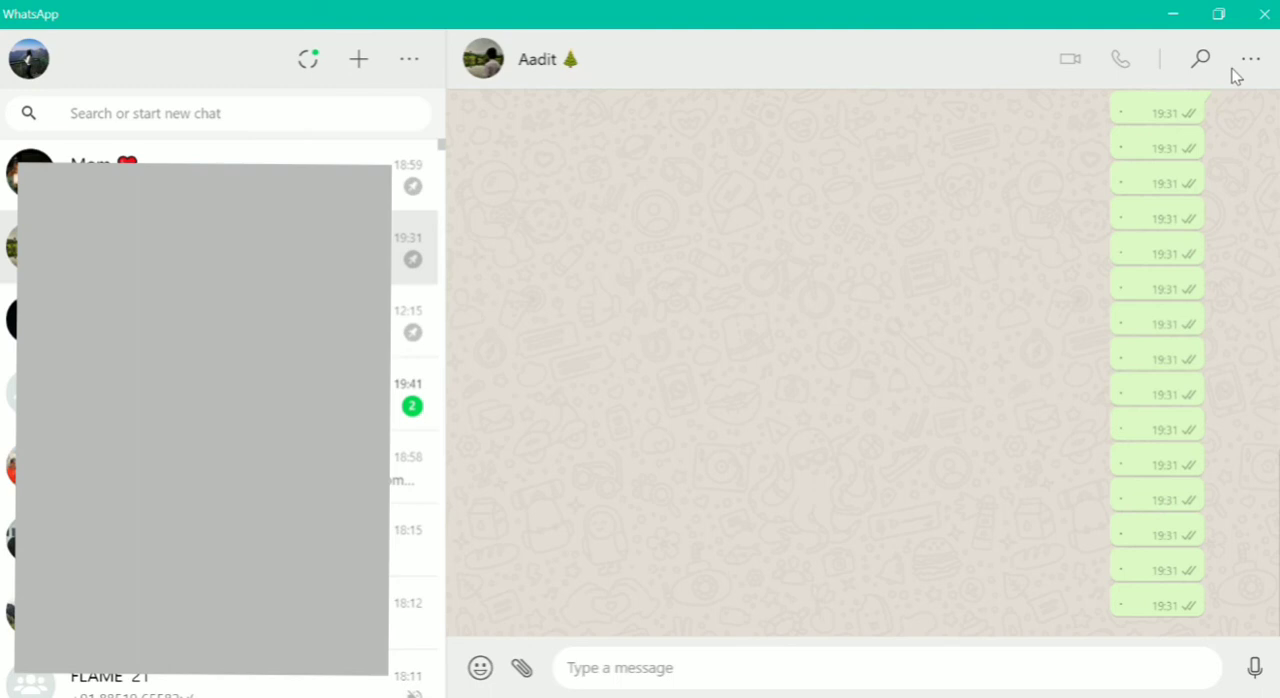
mouse_move(866, 260)
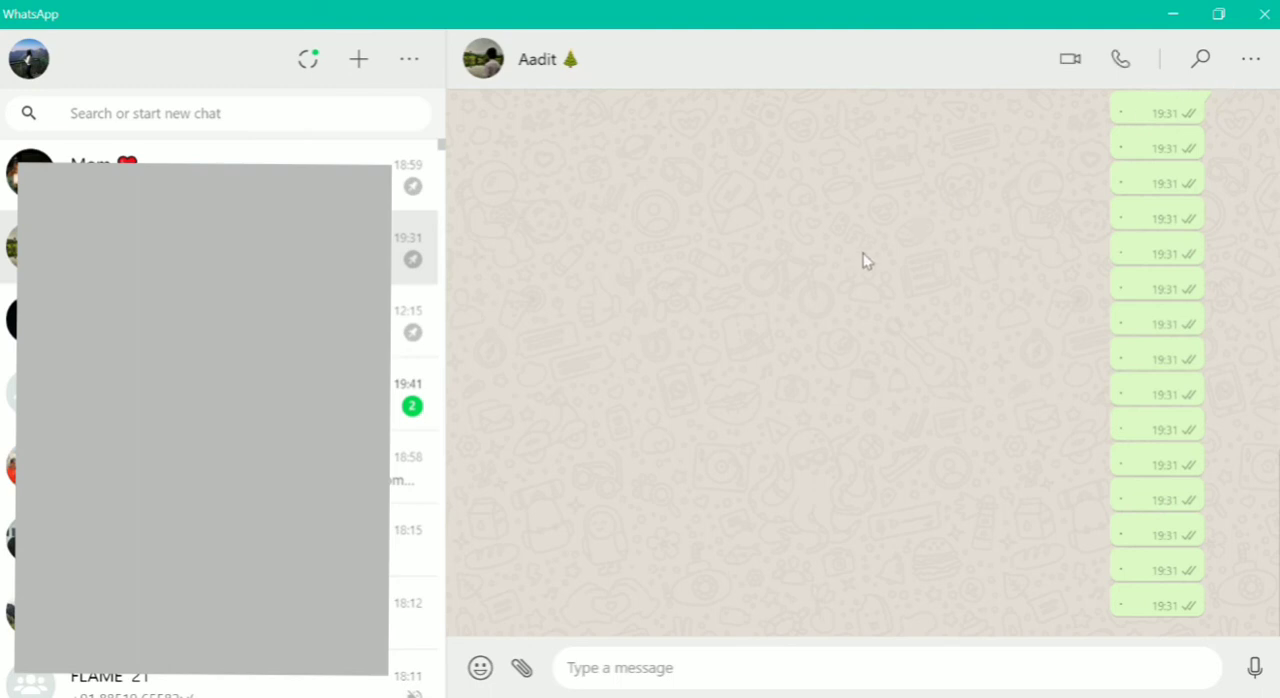
mouse_move(946, 158)
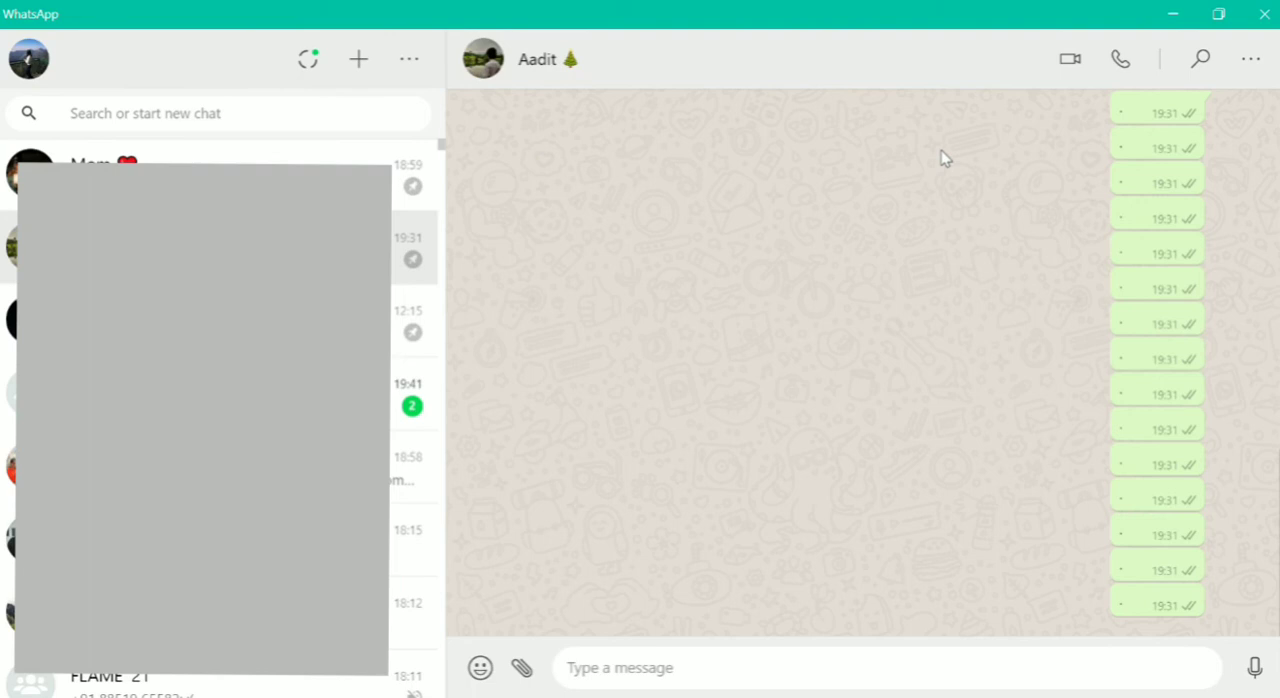
mouse_move(1067, 83)
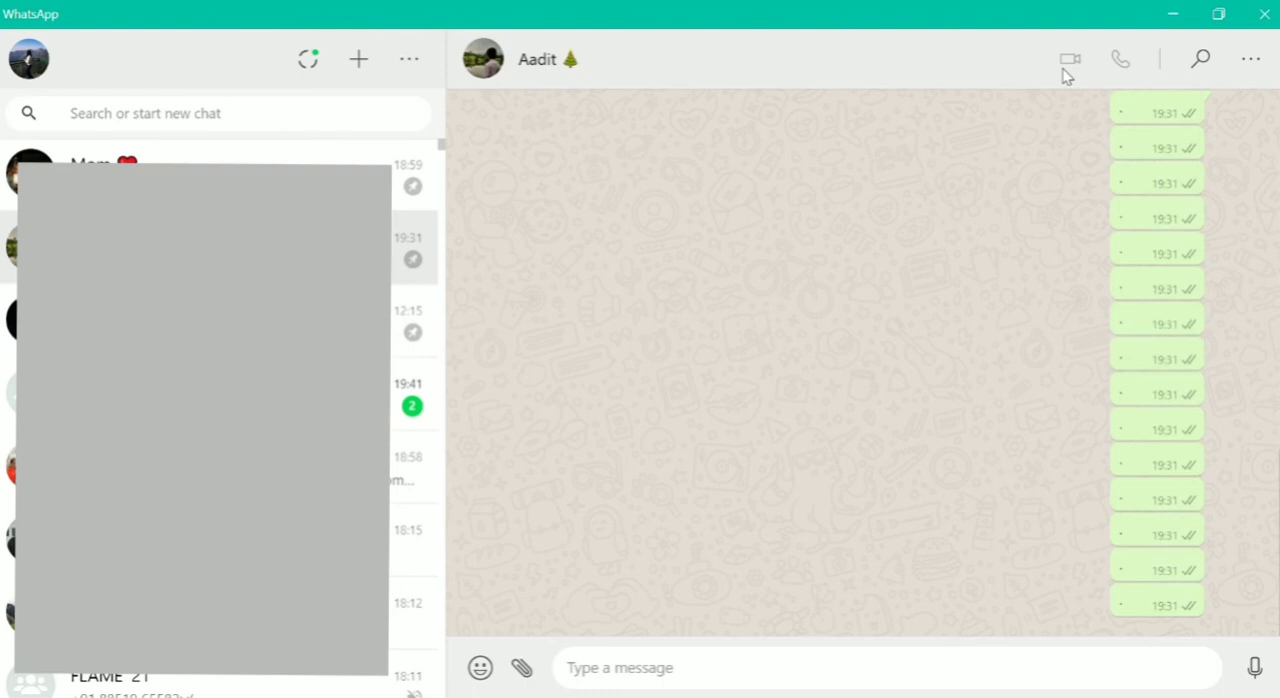
mouse_move(1147, 297)
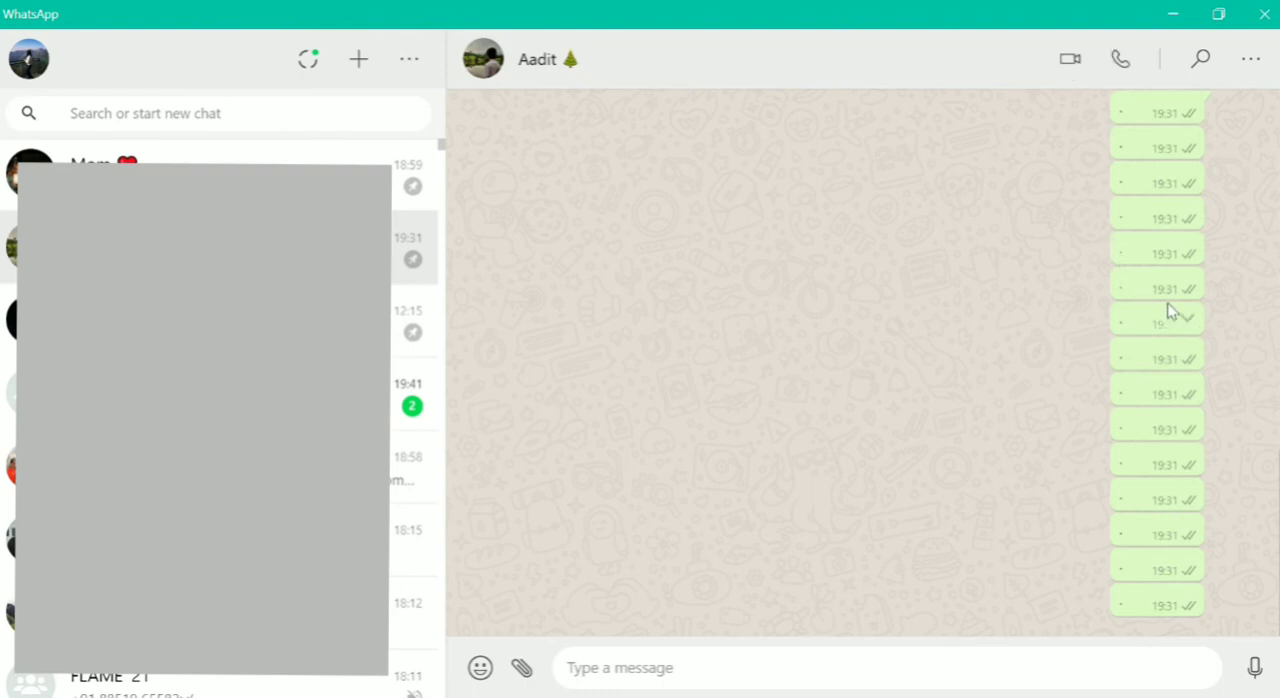
mouse_move(968, 383)
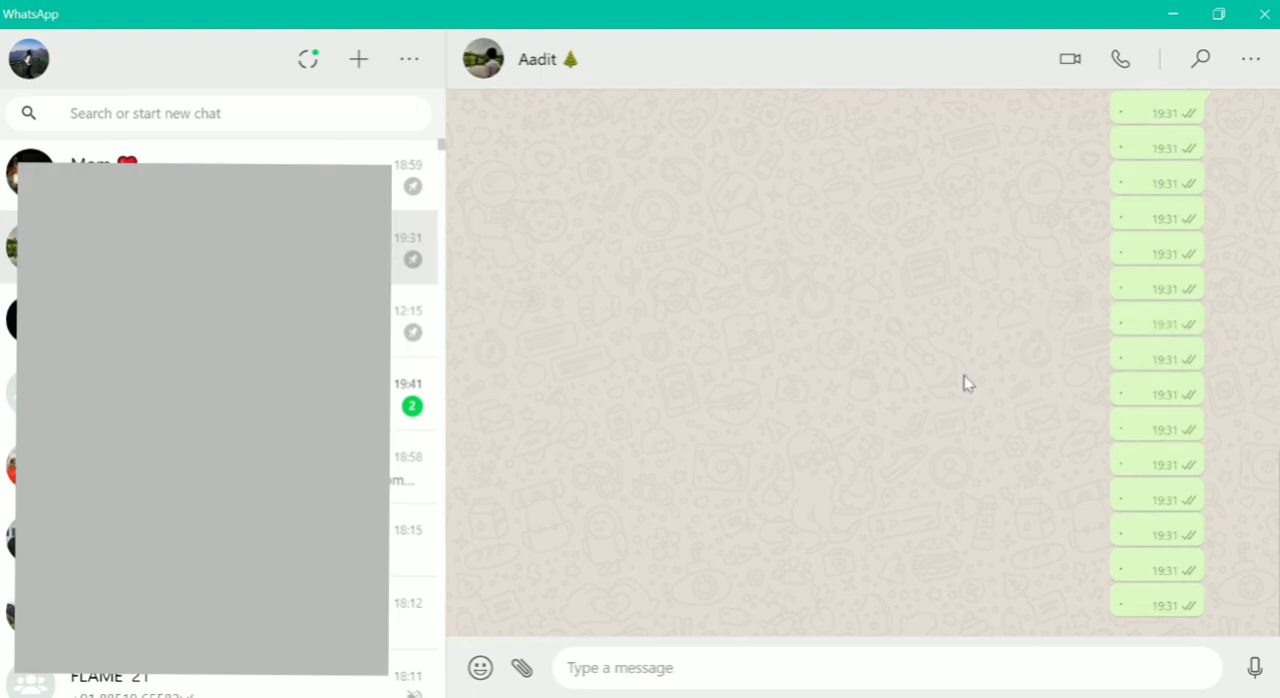